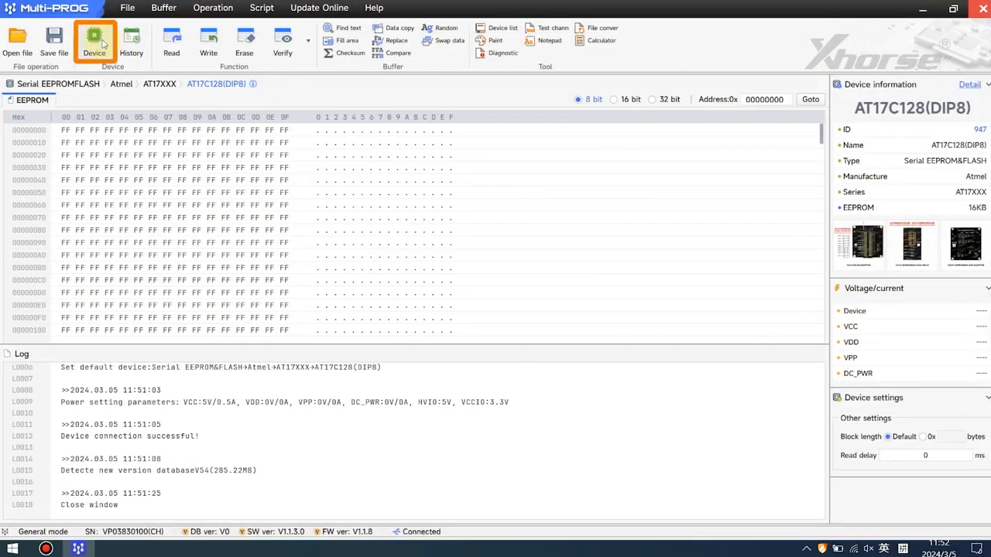
Step: Select the Atmel AT17C128(DIP8) serial EEPROM as the target chip
{"action": "left_click", "coordinate": [94, 41]}
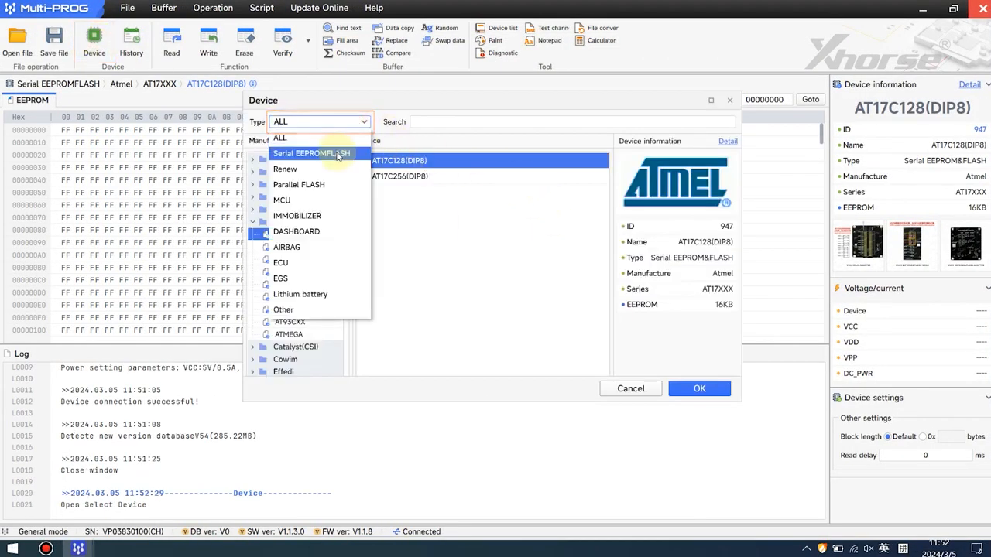
{"action": "type", "text": "AT17"}
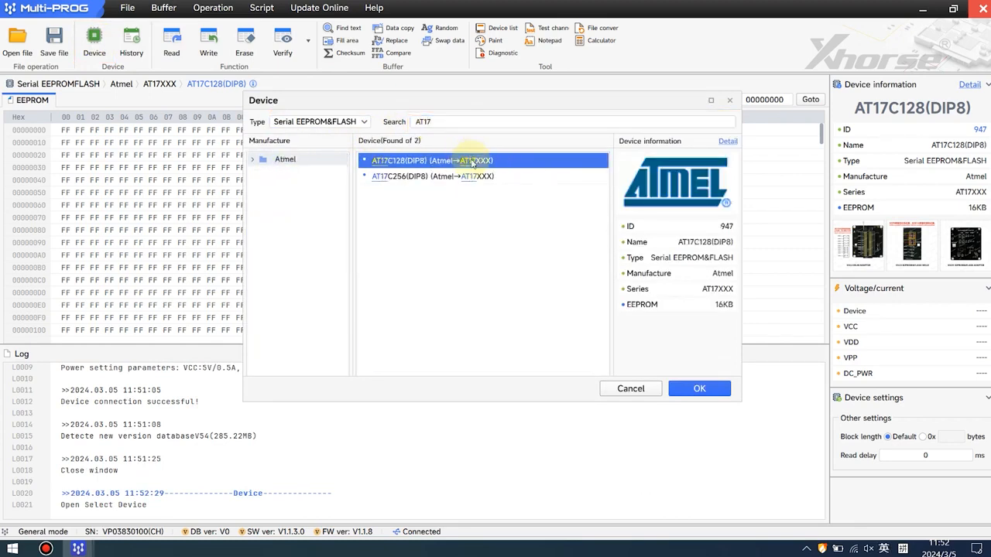
{"action": "left_click", "coordinate": [698, 388]}
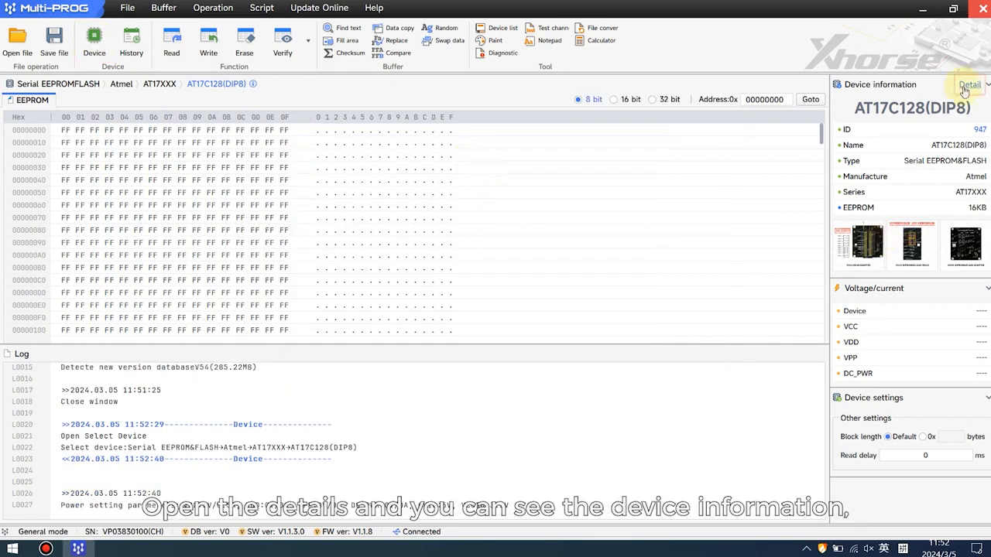
{"action": "left_click", "coordinate": [970, 84]}
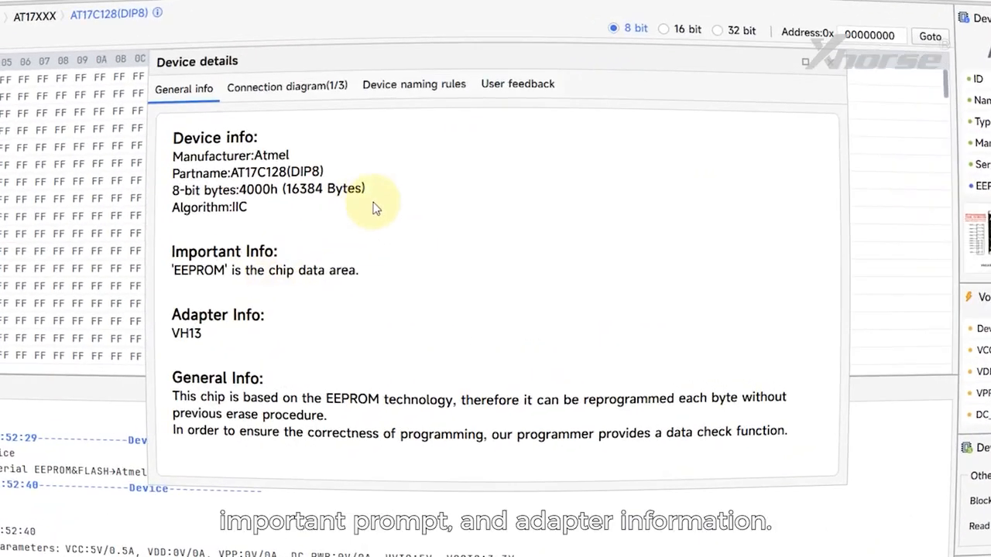
{"action": "mouse_move", "coordinate": [457, 216]}
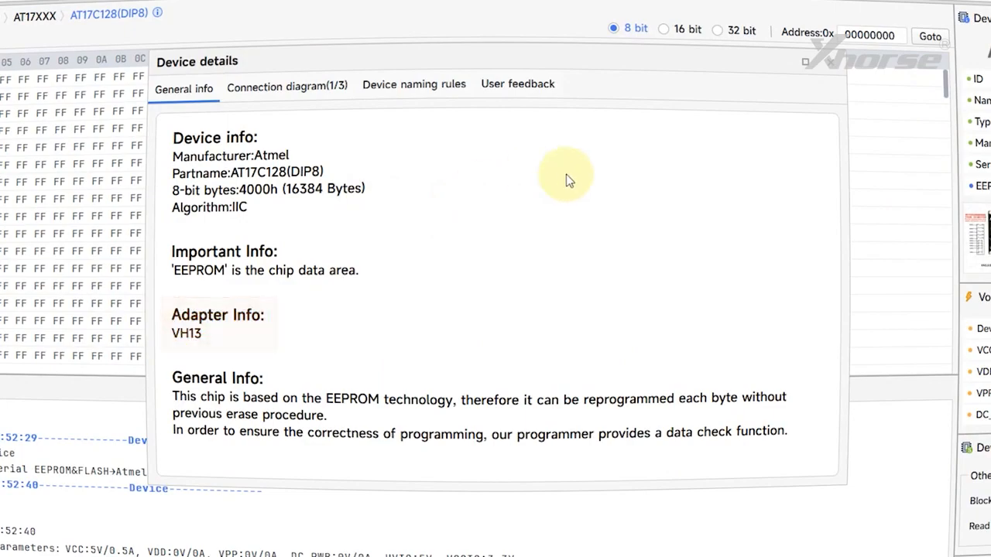
{"action": "left_click", "coordinate": [830, 62]}
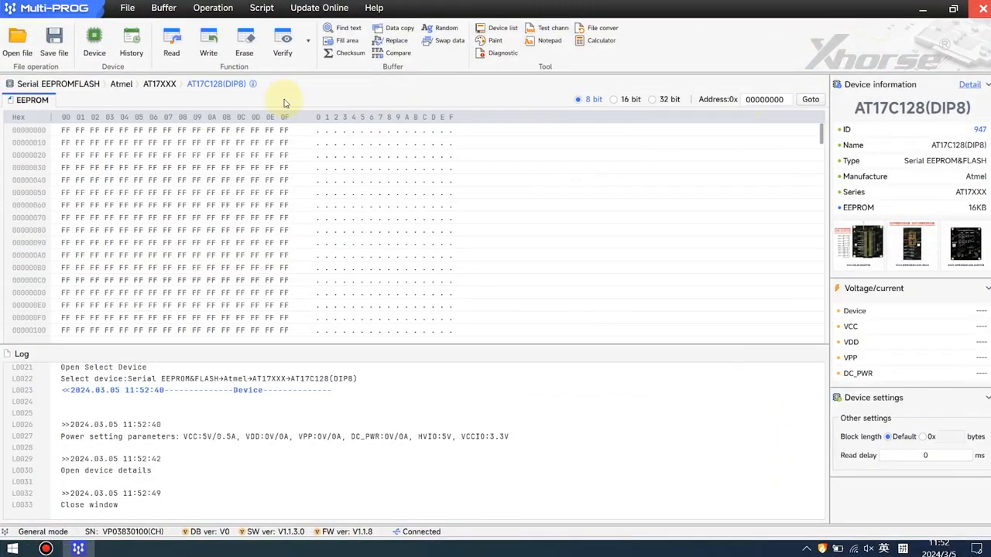
Step: Read the AT17C128 into the buffer, then write the 11-edited buffer back
{"action": "left_click", "coordinate": [172, 42]}
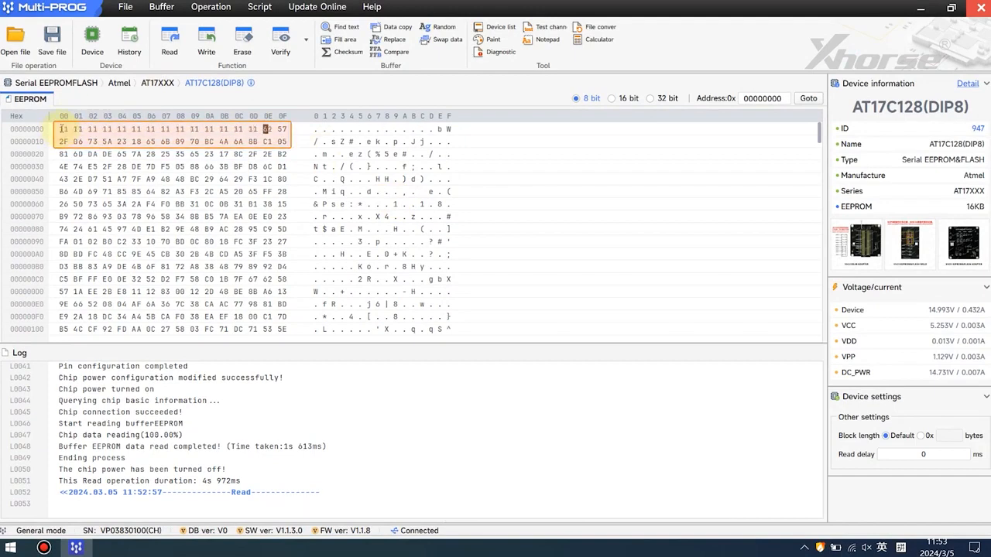
{"action": "left_click", "coordinate": [206, 38]}
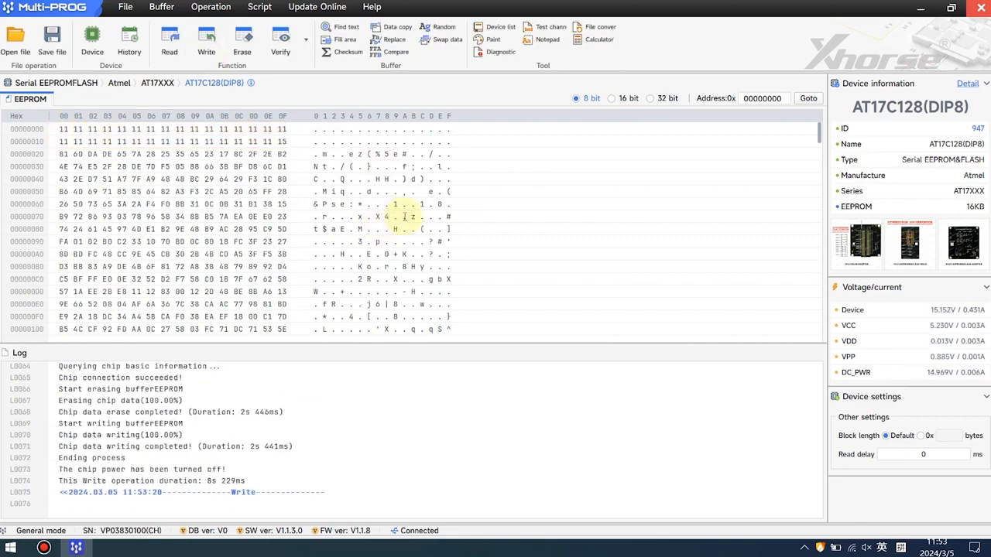
Step: Re-read the chip to verify rows 00000000 and 00000010 show 11
{"action": "left_click", "coordinate": [169, 41]}
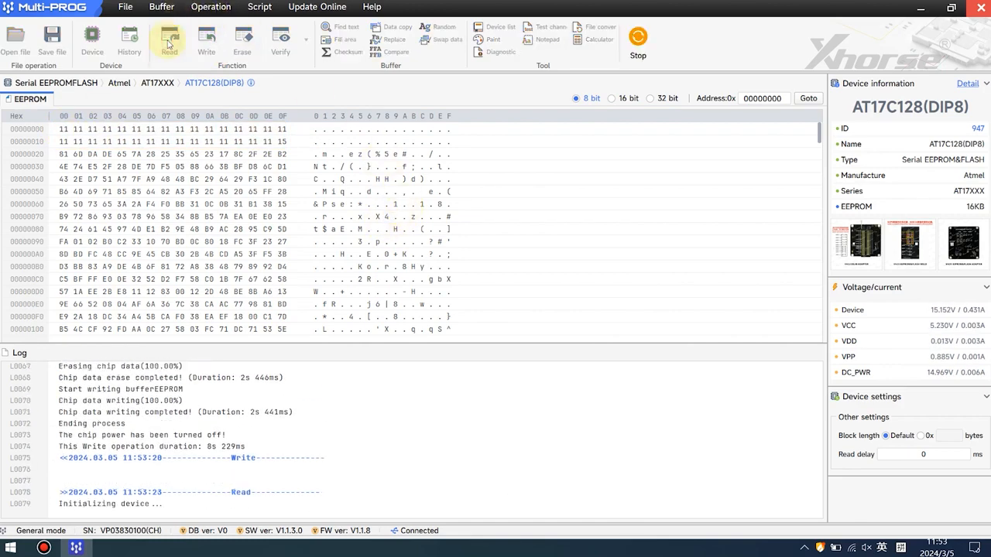
{"action": "left_click", "coordinate": [169, 41]}
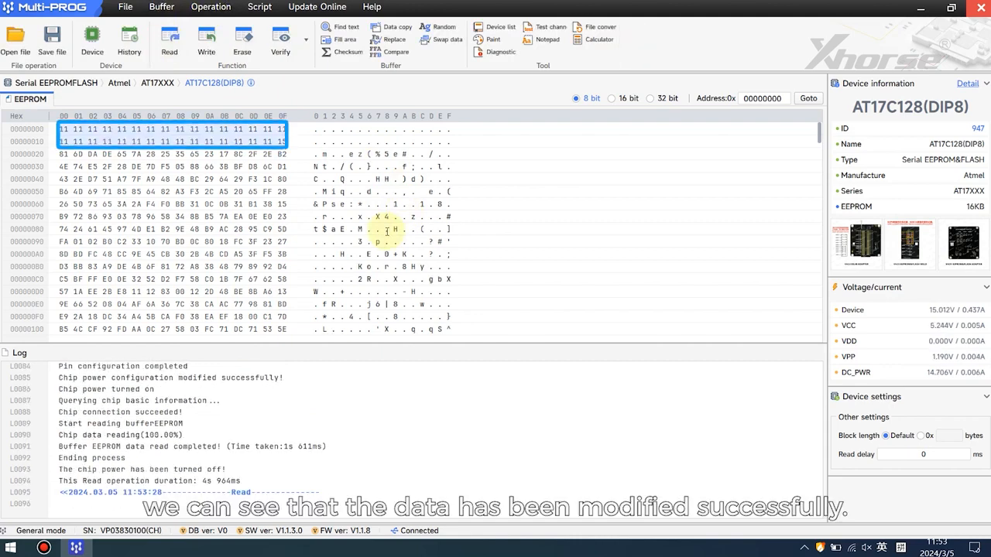